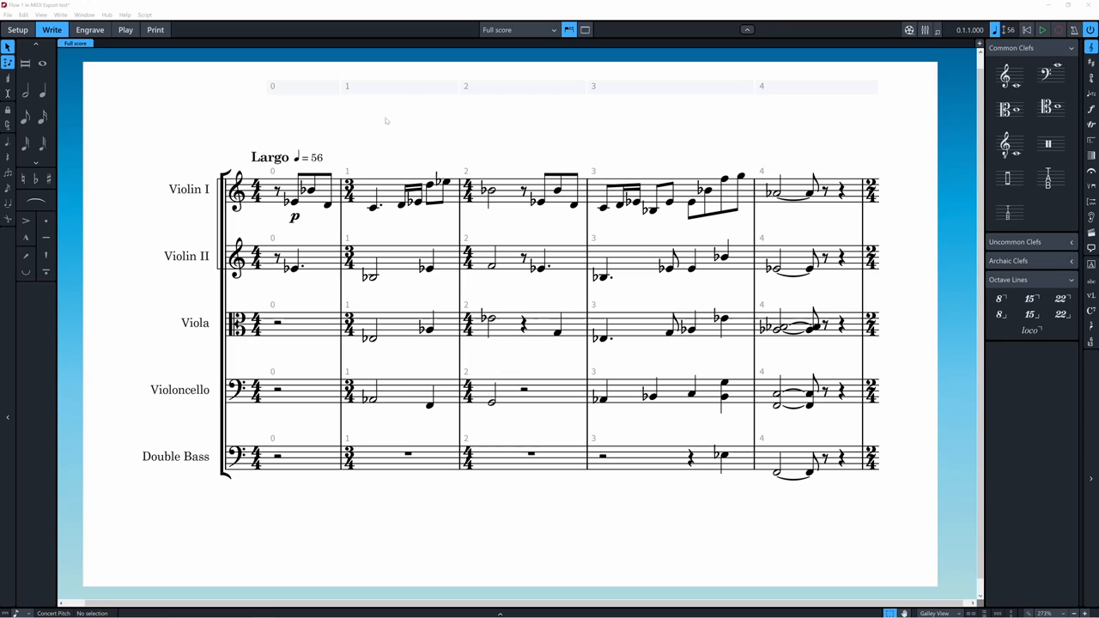
Export Flow 1 of the string score from Dorico as a MIDI file
click(11, 13)
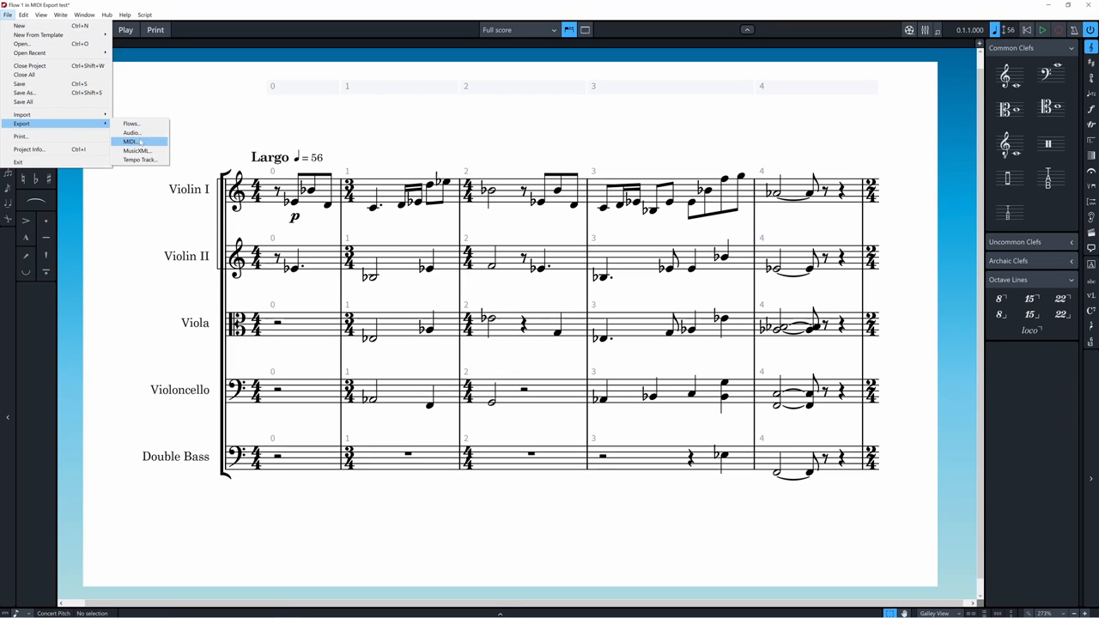
click(129, 140)
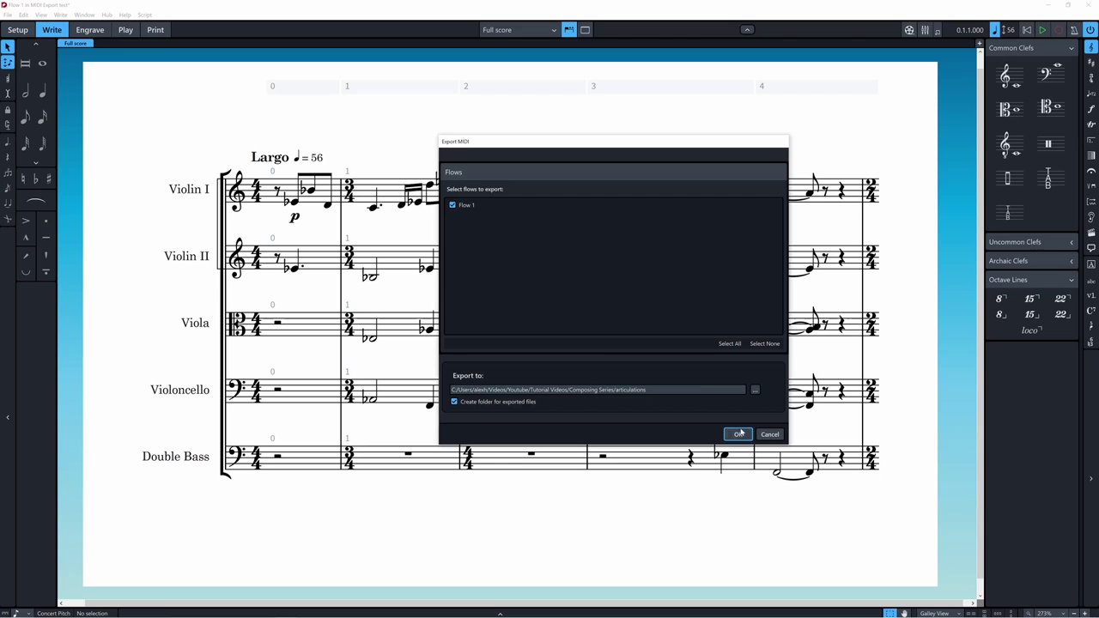
click(738, 435)
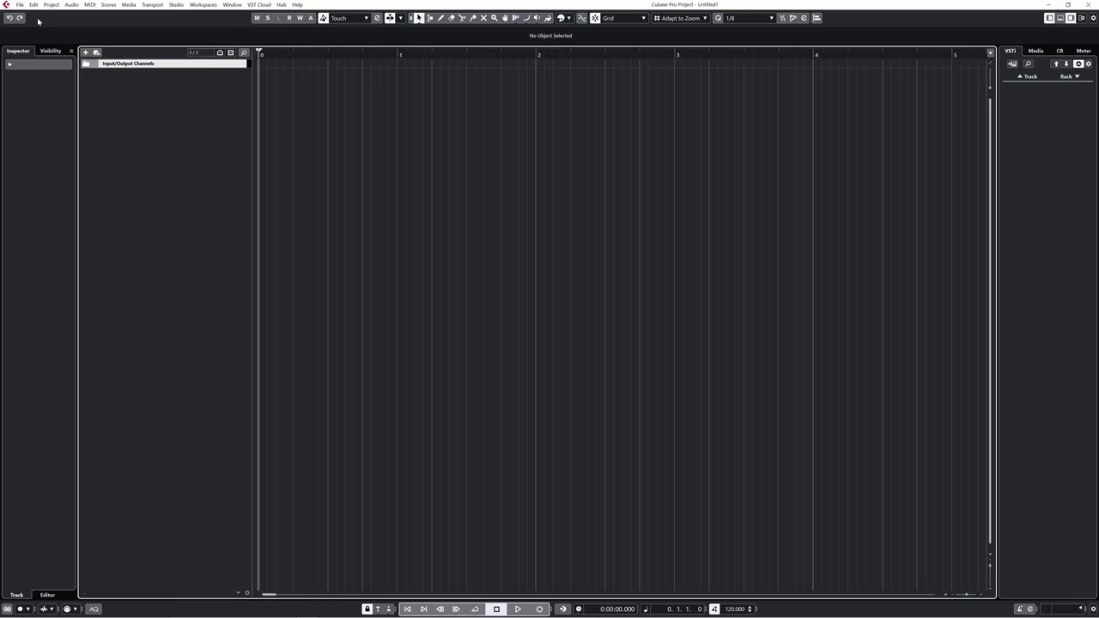
Dismiss the new-project prompt and visit Edit > Preferences before importing
click(14, 4)
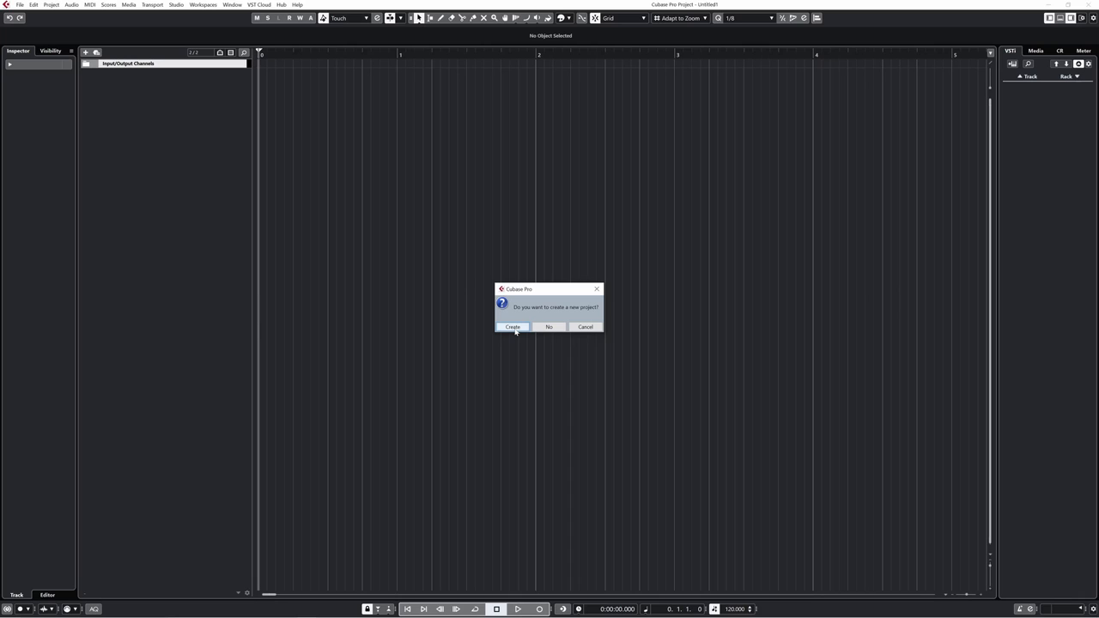
mouse_move(532, 337)
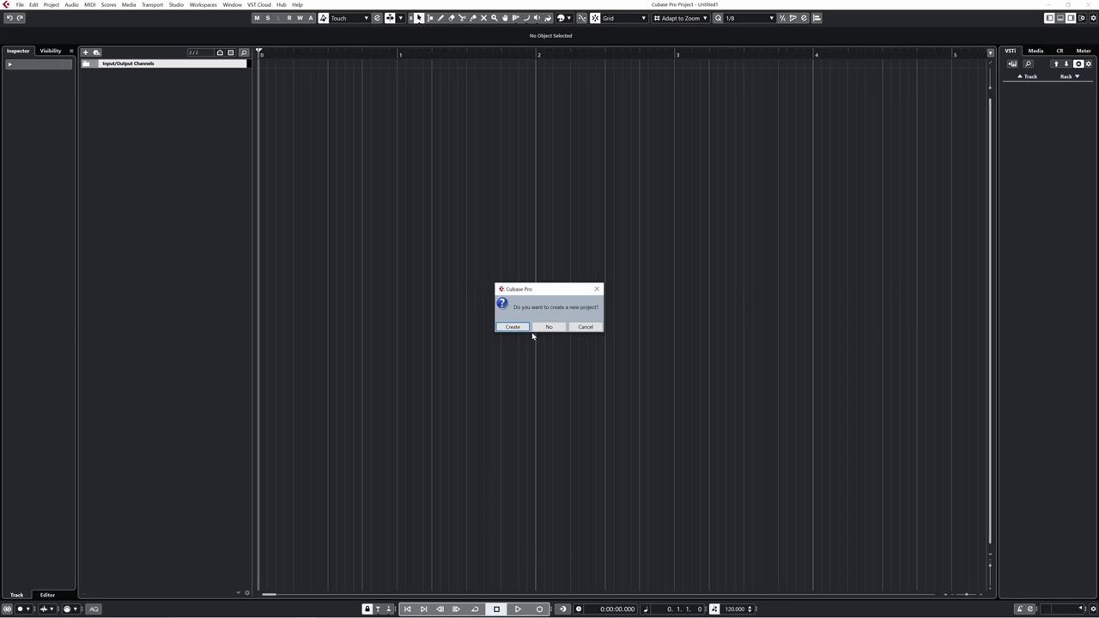
mouse_move(549, 326)
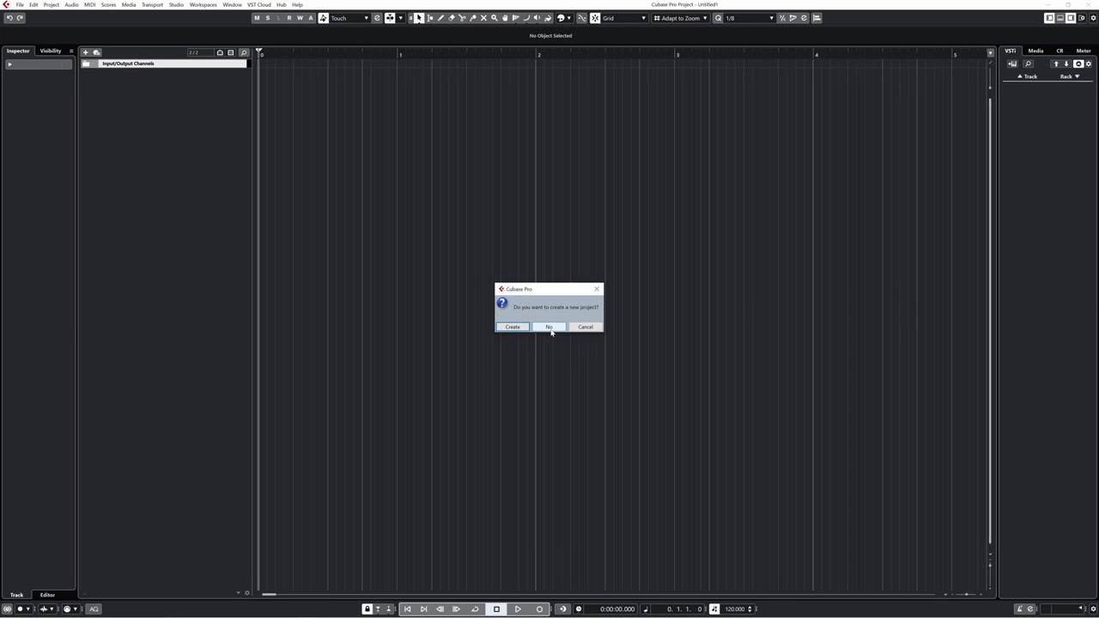
click(550, 326)
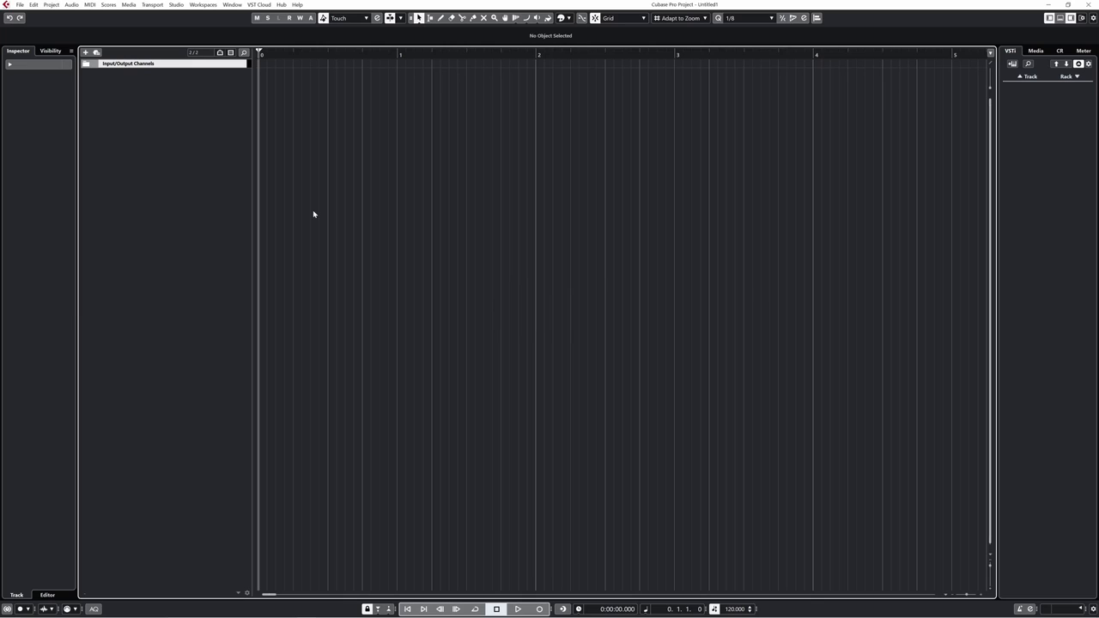
click(34, 7)
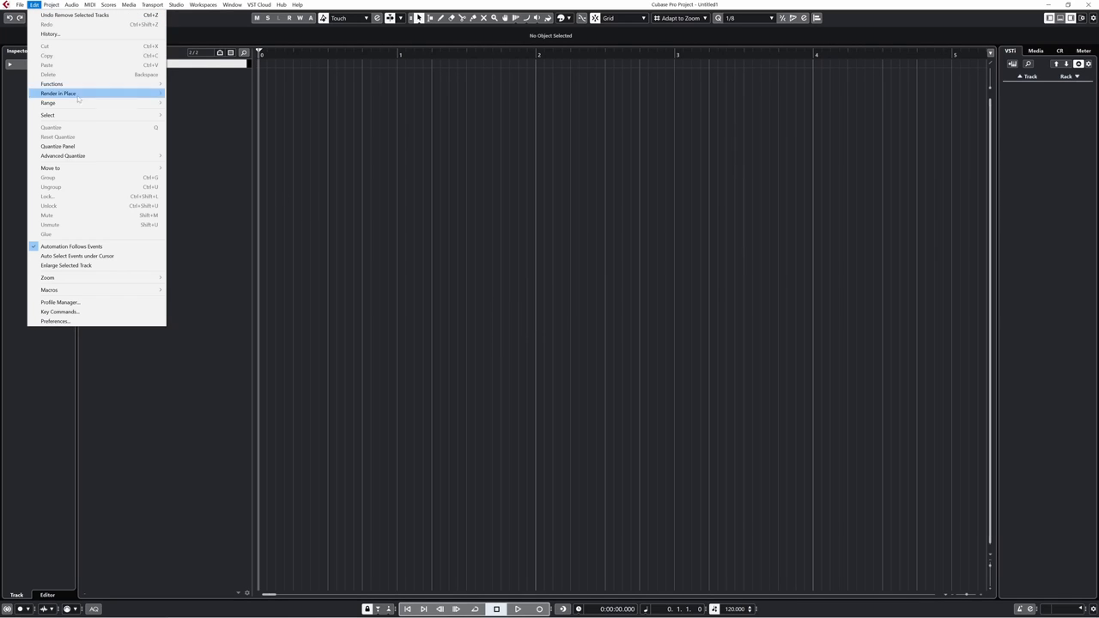
click(55, 321)
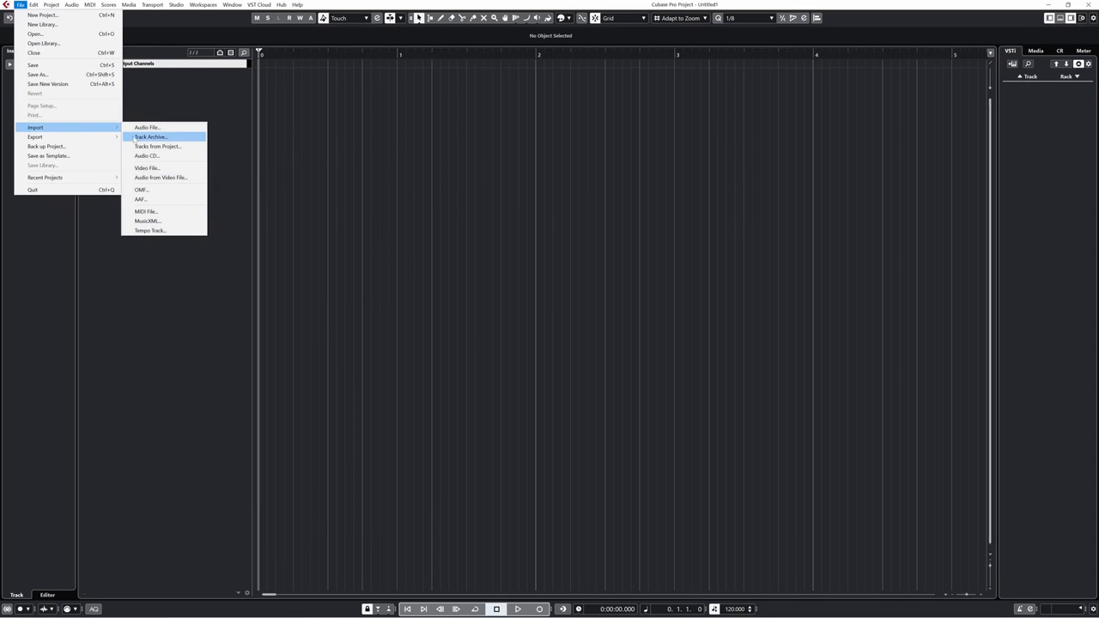
Import the exported full-score MIDI file as five string tracks and inspect a part's controller lanes
click(158, 137)
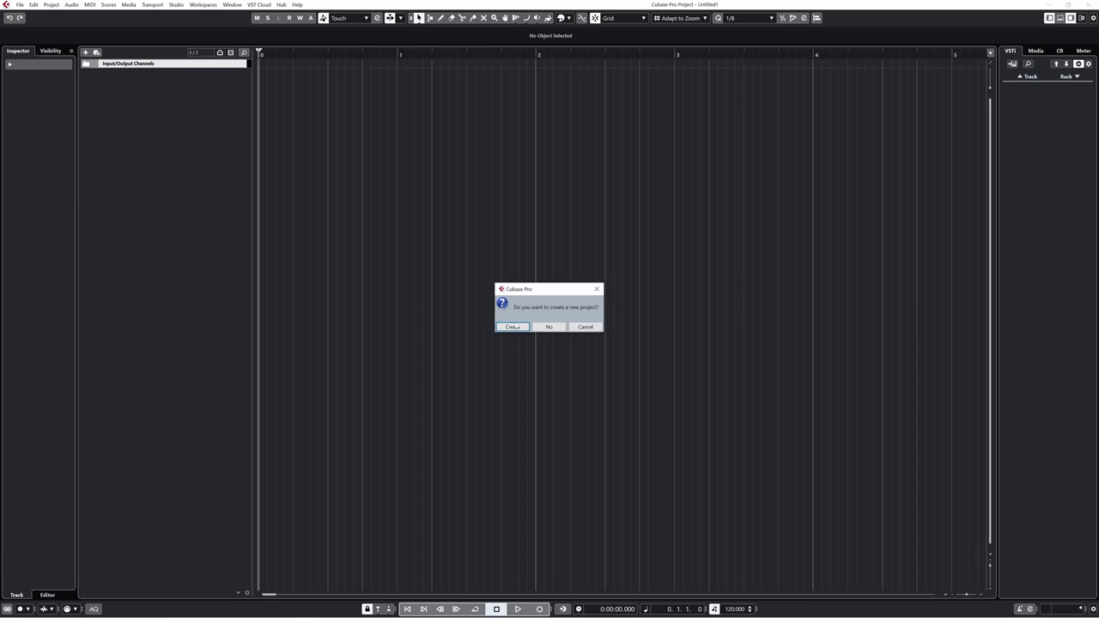
click(548, 327)
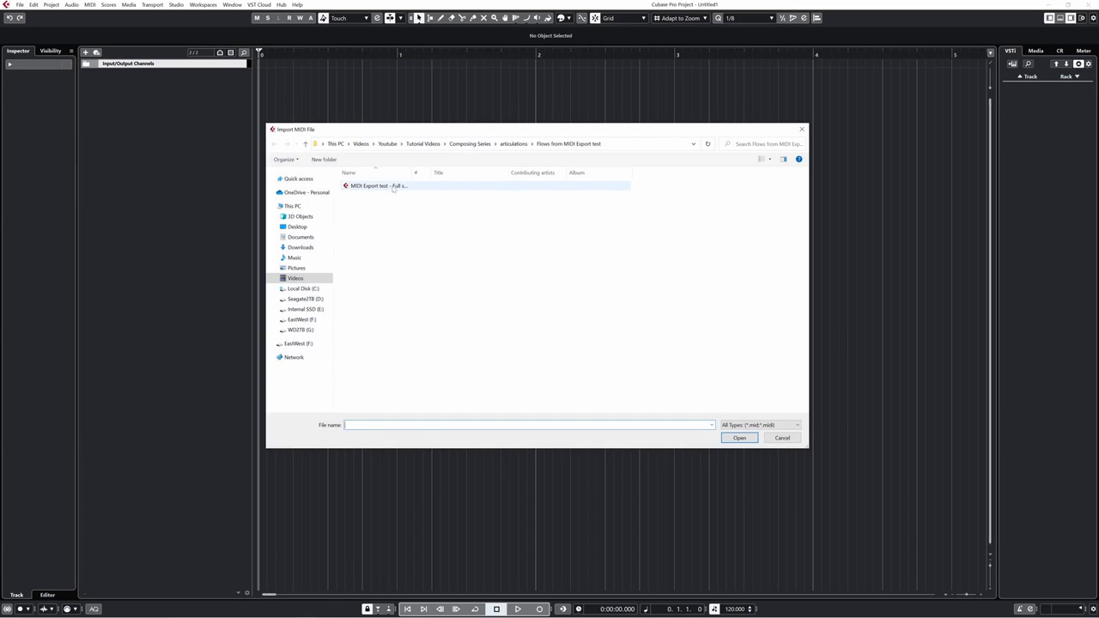
click(738, 438)
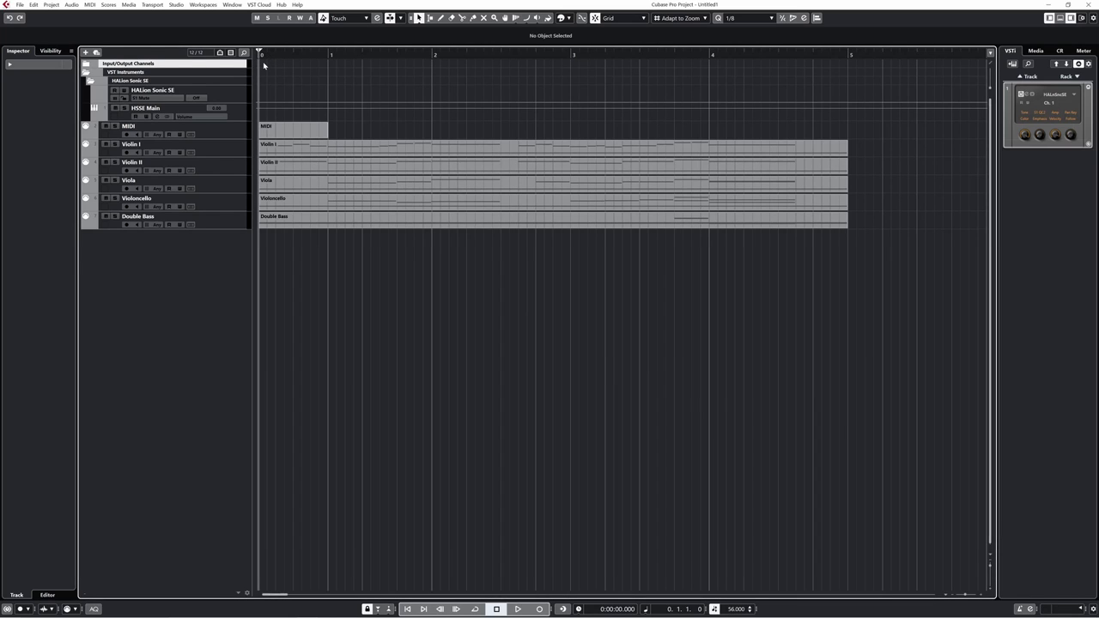
click(522, 608)
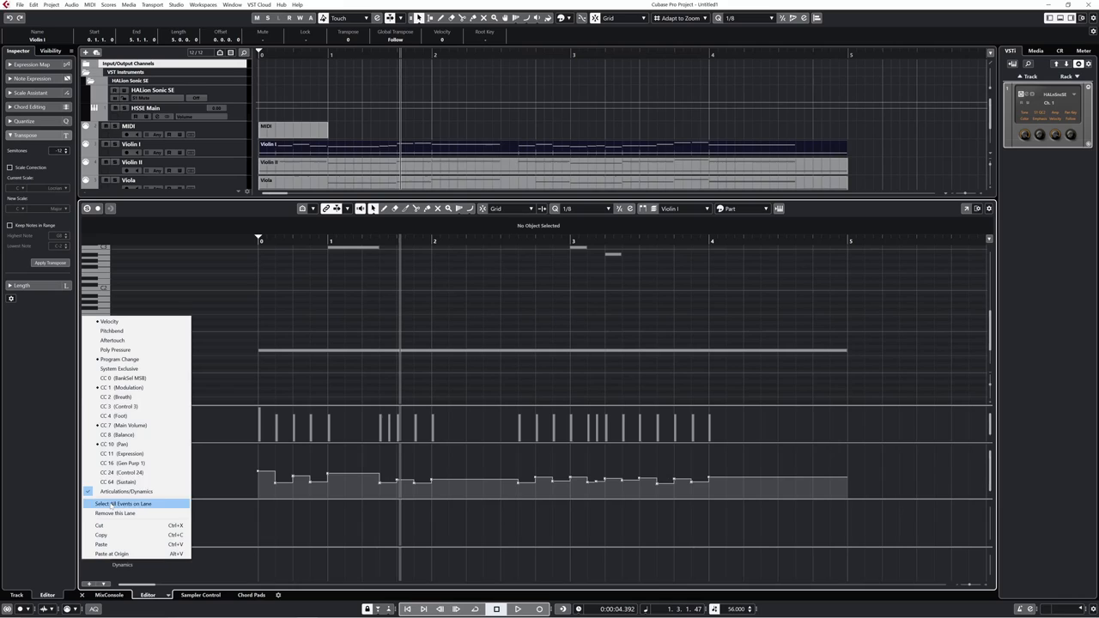
mouse_move(137, 419)
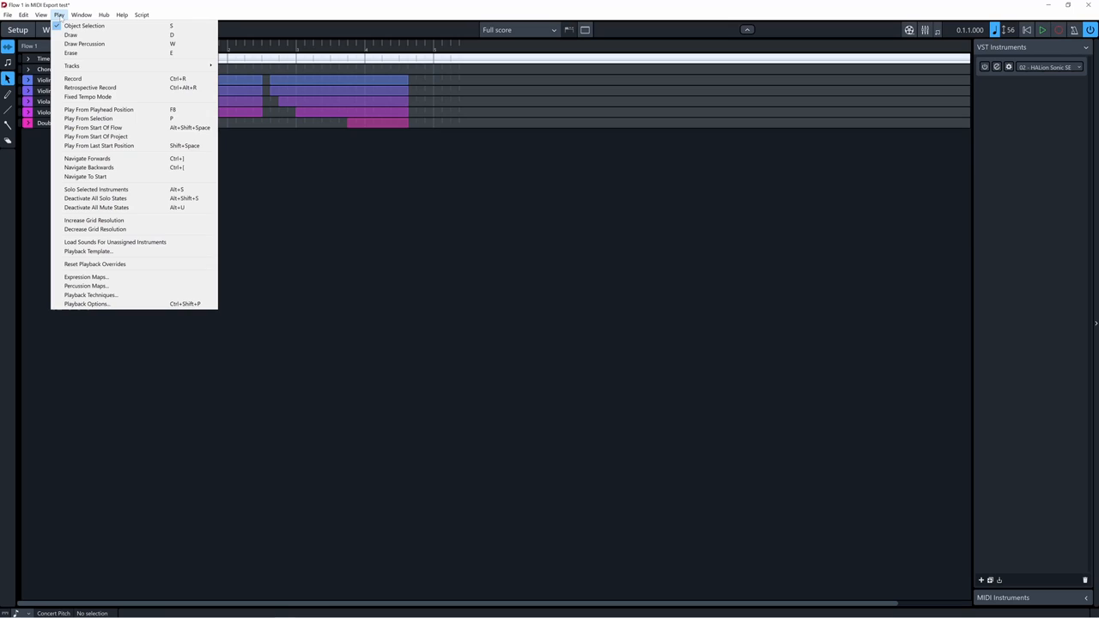
In Endpoint Setup, set Violin I's and the Viola's expression maps from HSO combi to Default
click(87, 251)
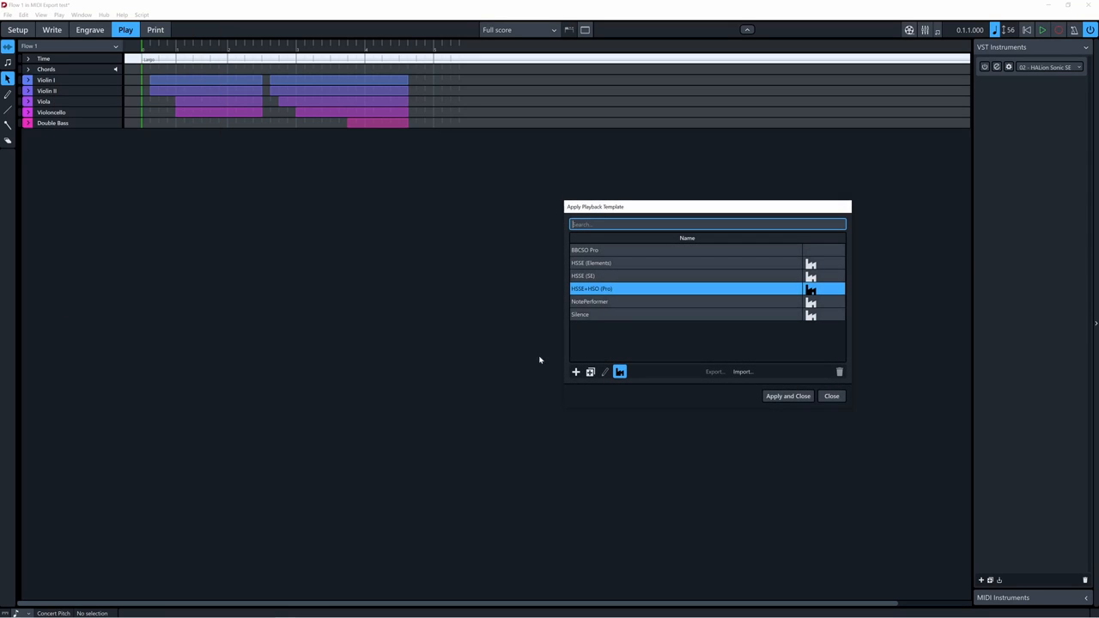
mouse_move(604, 288)
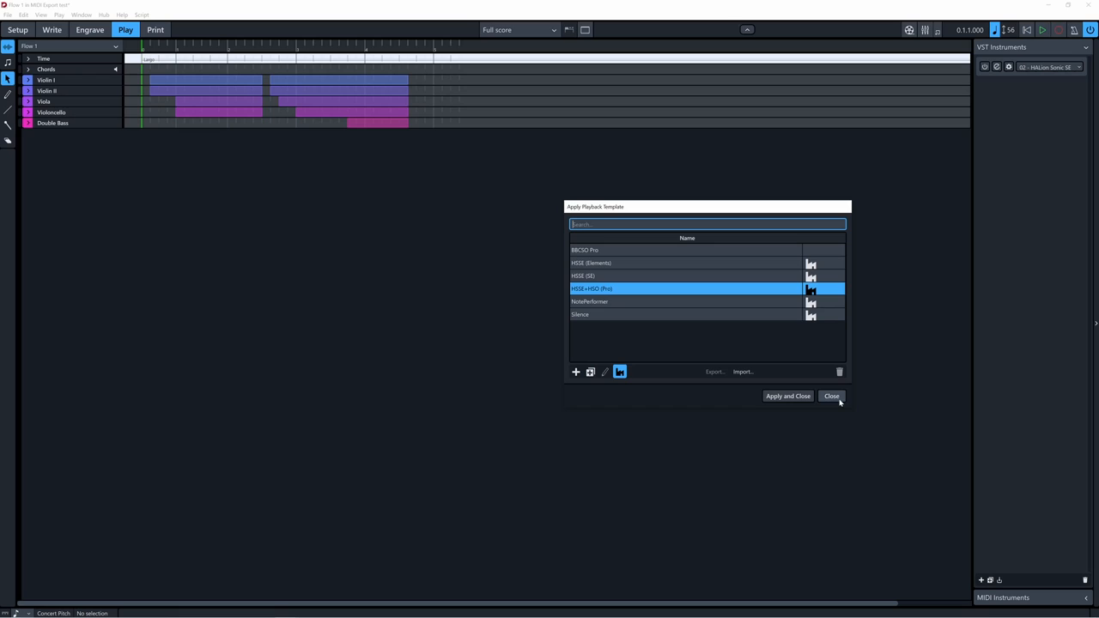
click(831, 394)
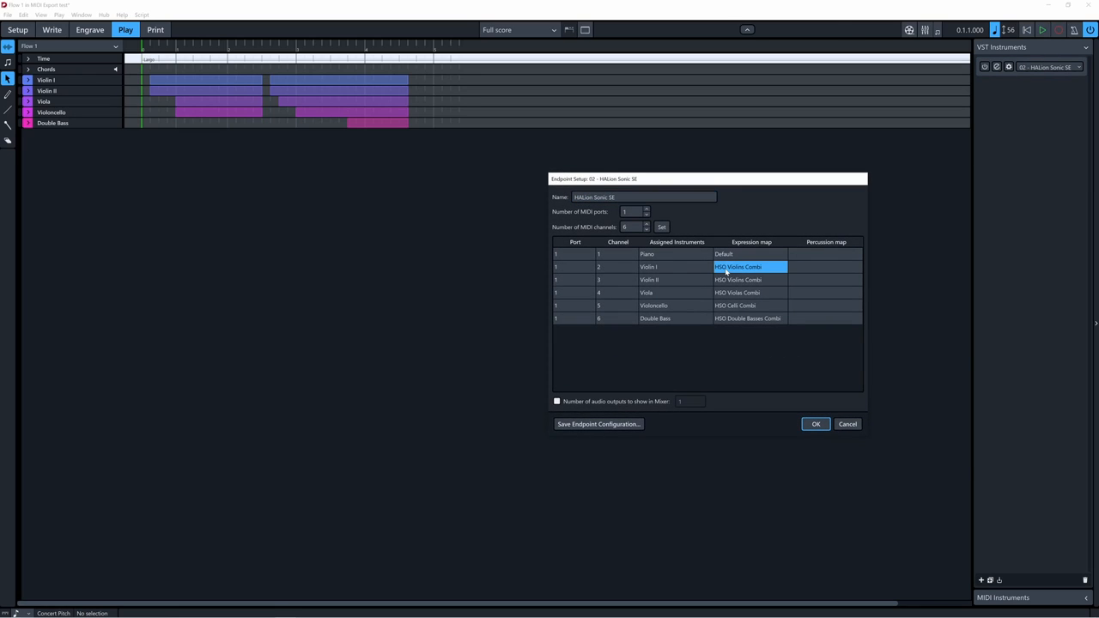
click(779, 268)
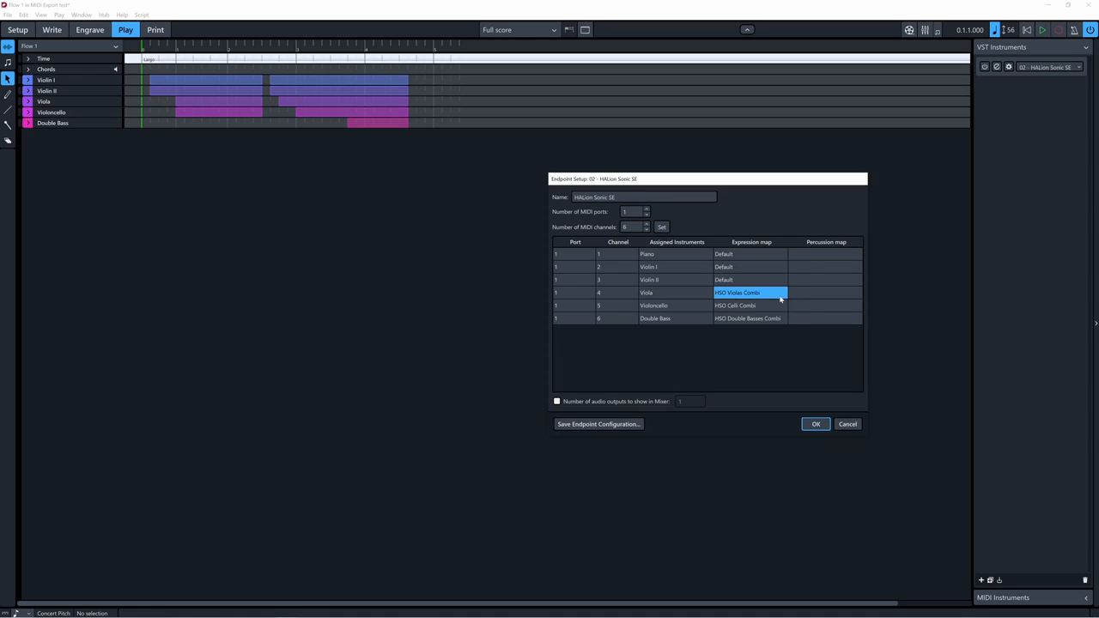
click(780, 292)
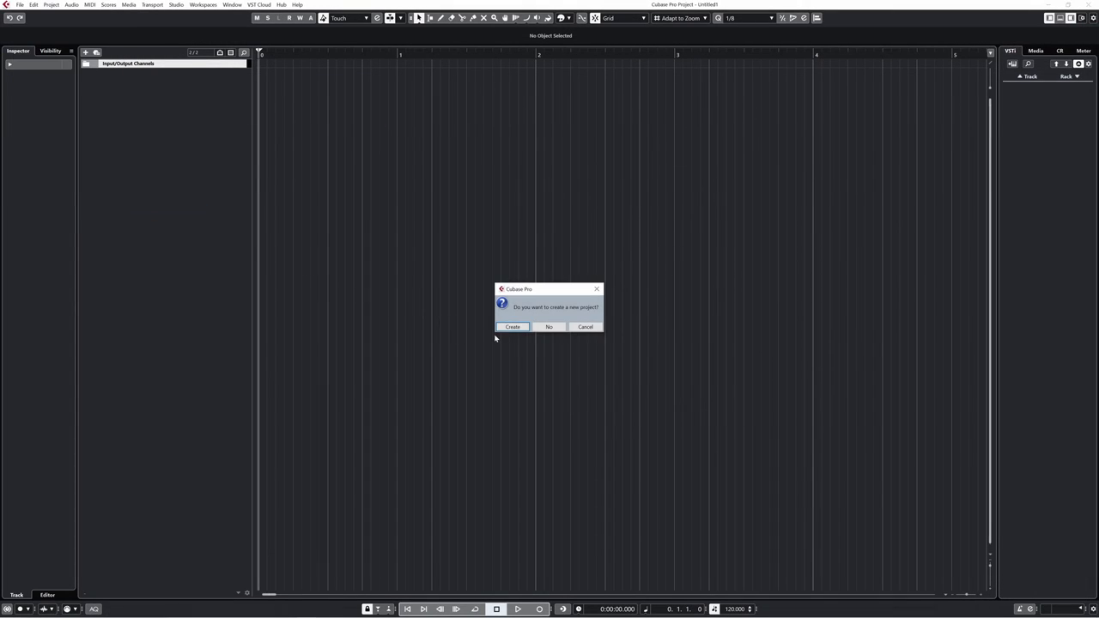
Import the re-exported MIDI file and view Violin I's notes with sparser controller data in the Key Editor
click(549, 326)
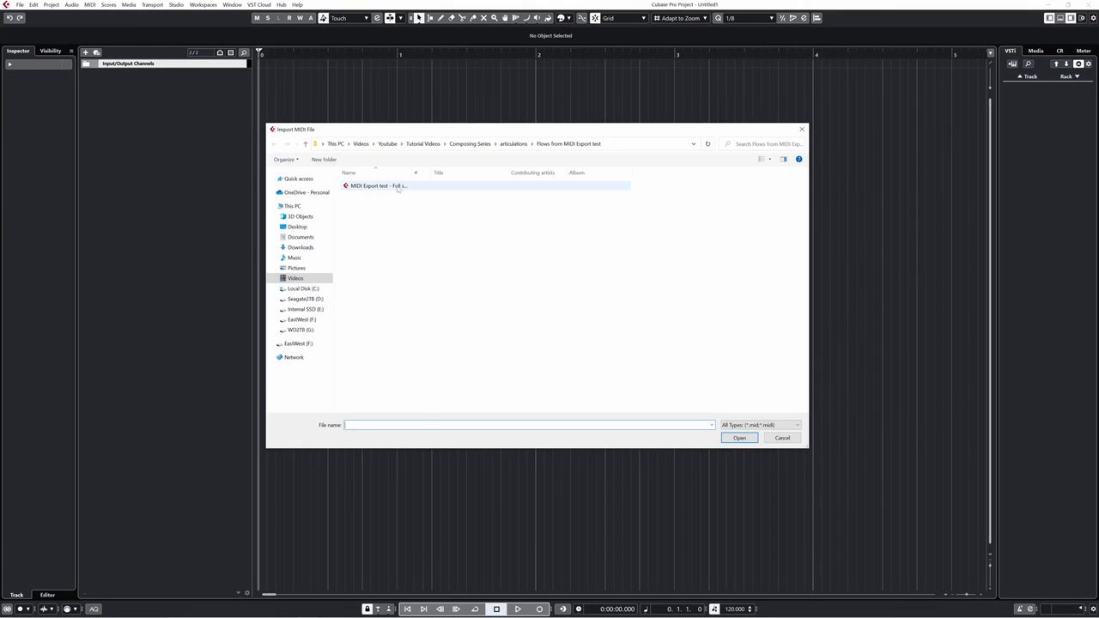
click(738, 438)
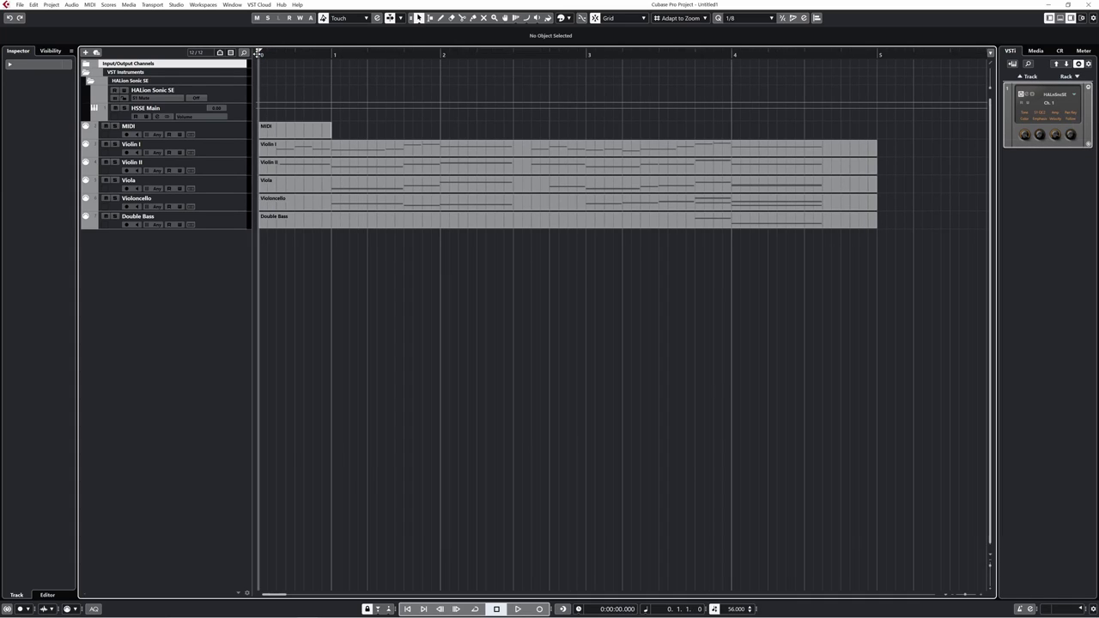
click(522, 608)
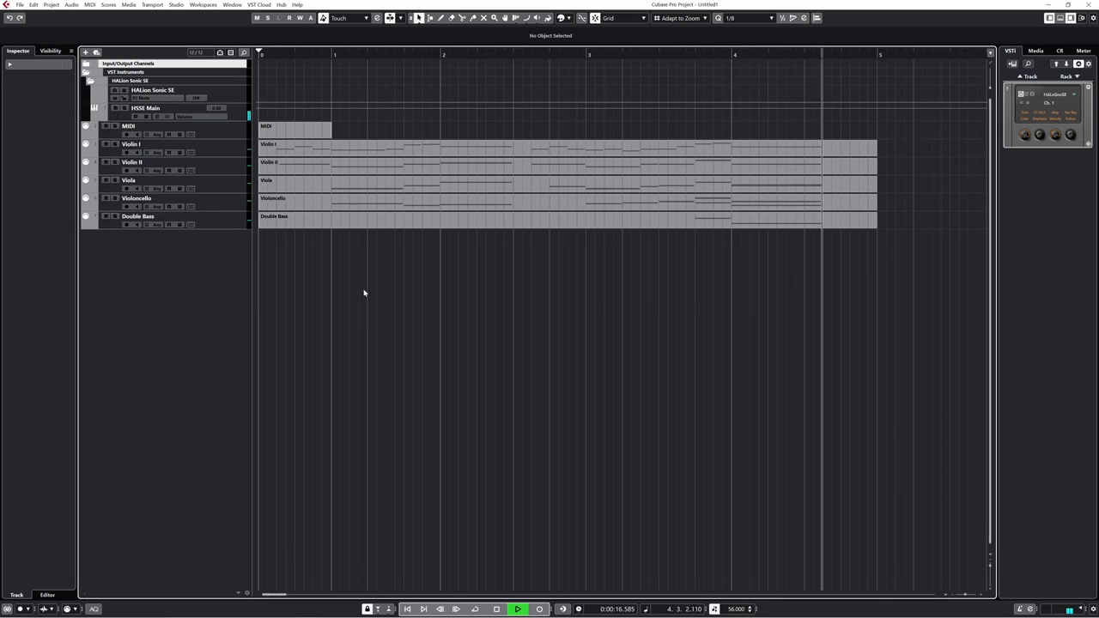
click(503, 609)
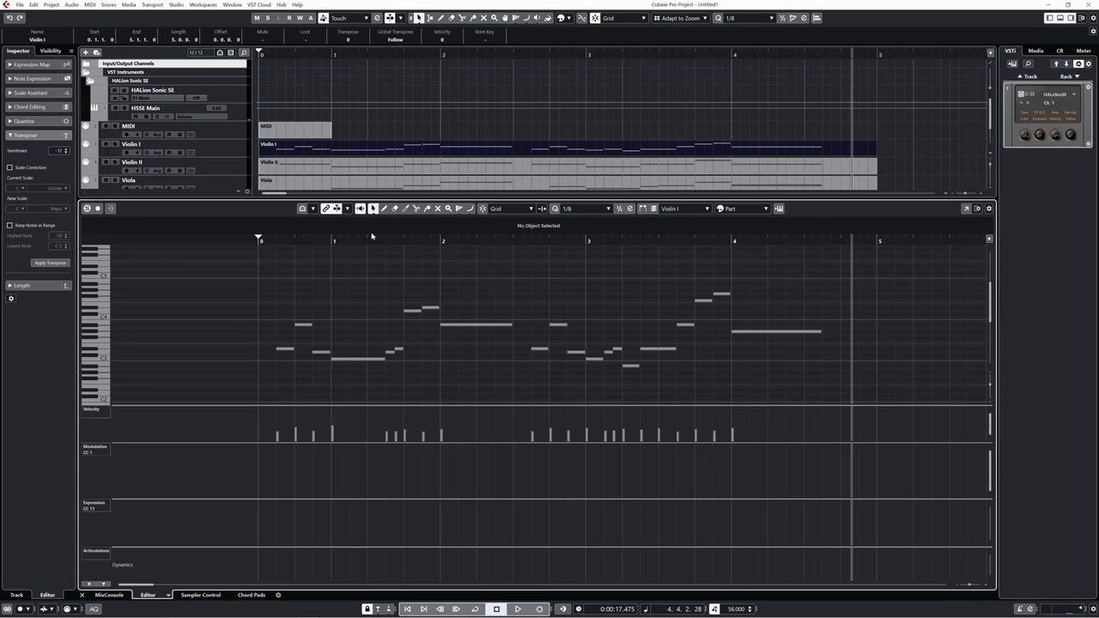
mouse_move(251, 399)
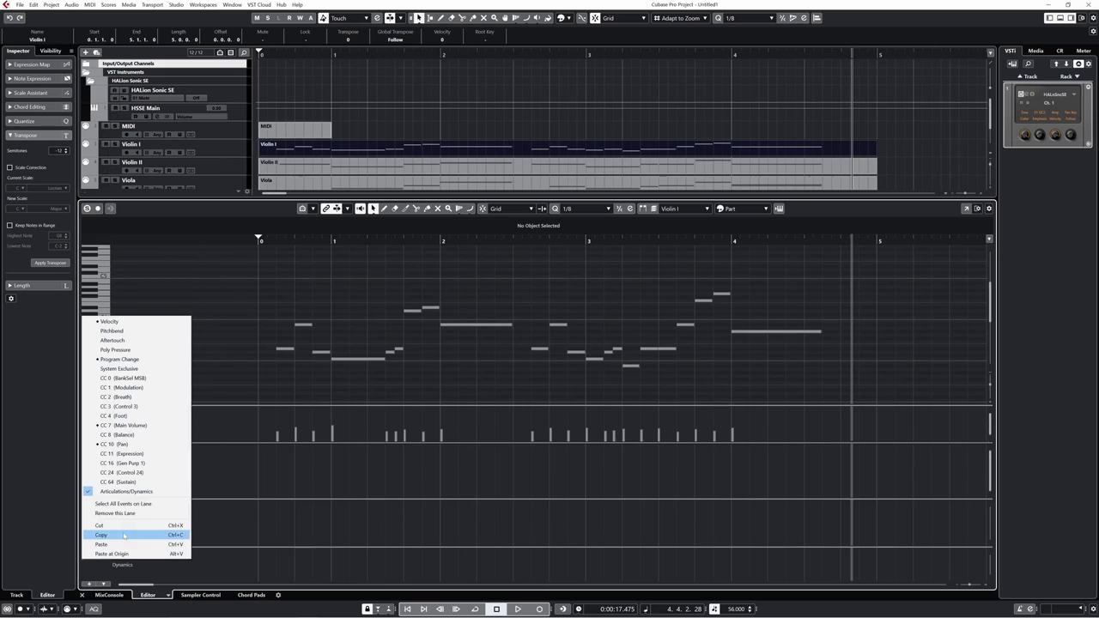
mouse_move(127, 504)
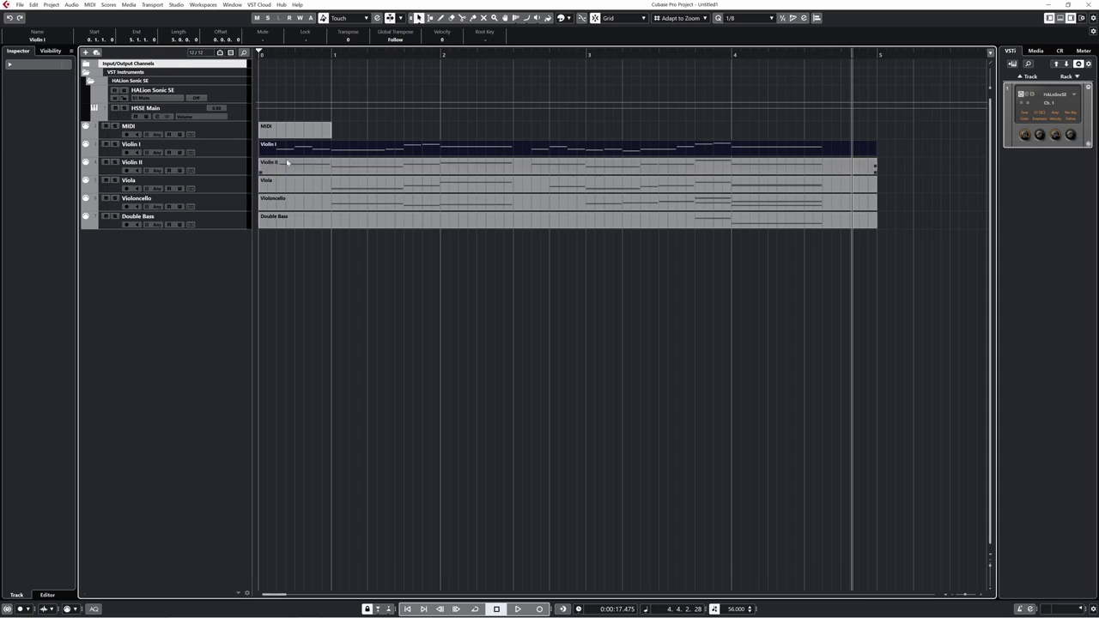
Show the Violin I part's events in the List Editor
click(88, 7)
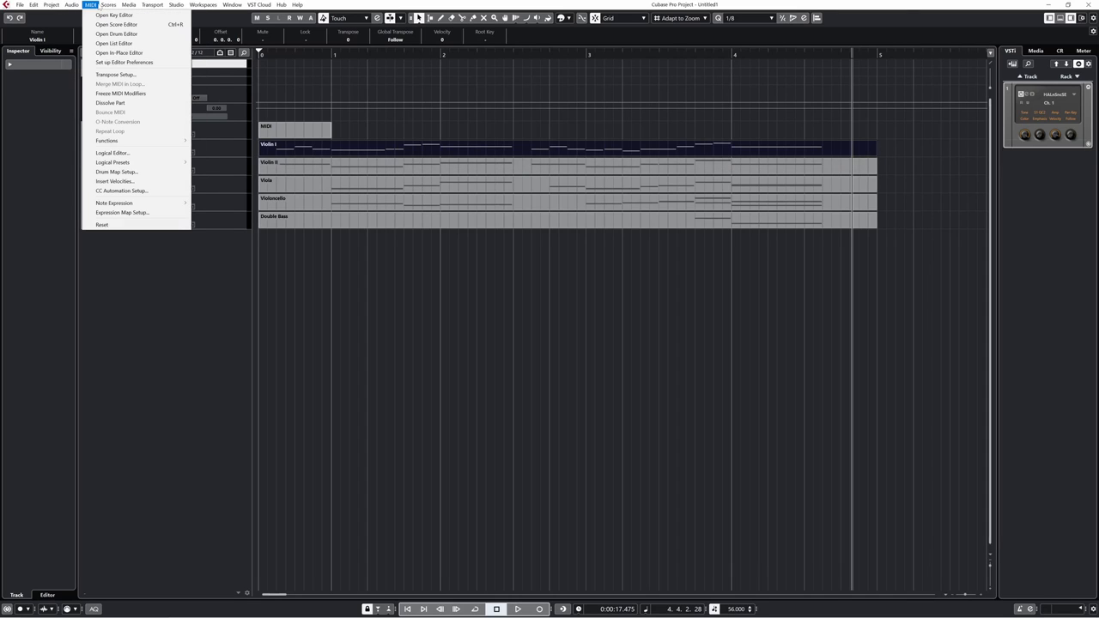
click(111, 43)
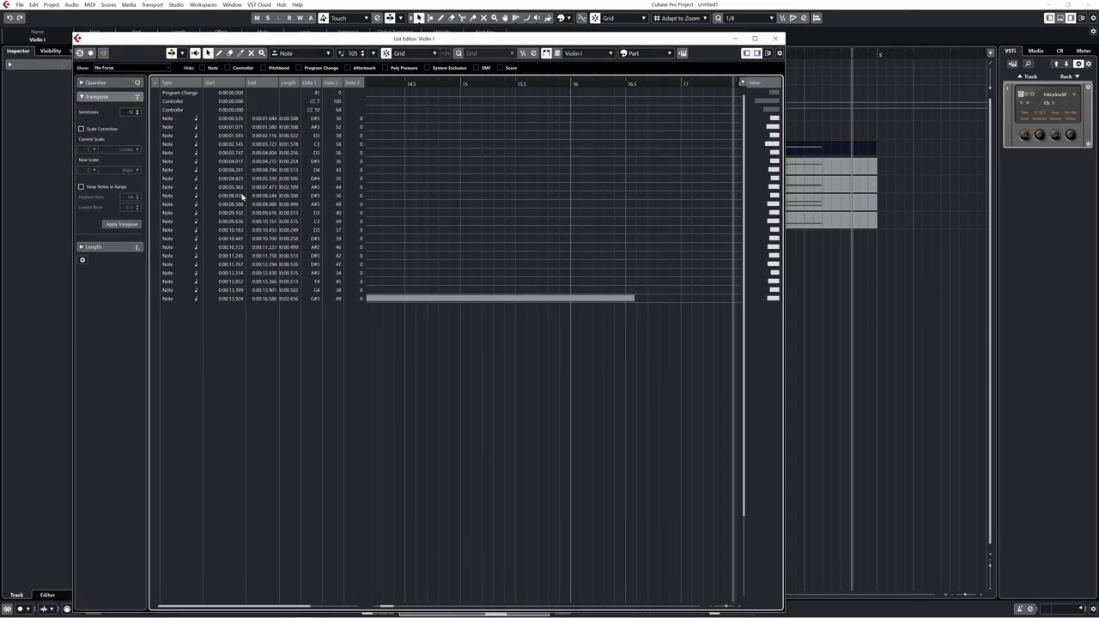